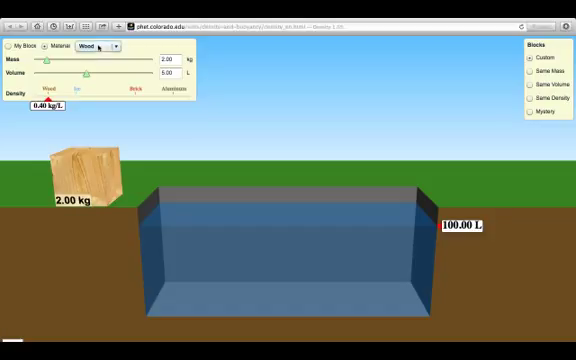
# - Try Styrofoam, then choose My Block giving a custom 10.00 kg, 5.00 L block
pyautogui.click(98, 46)
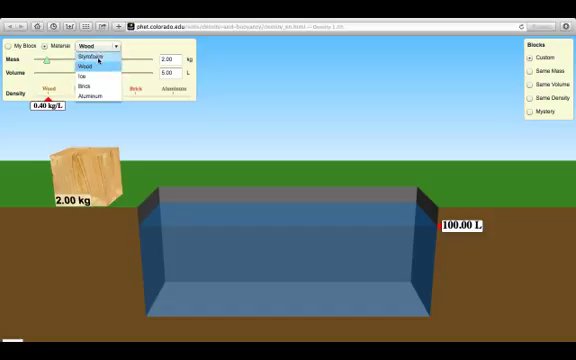
pyautogui.click(85, 57)
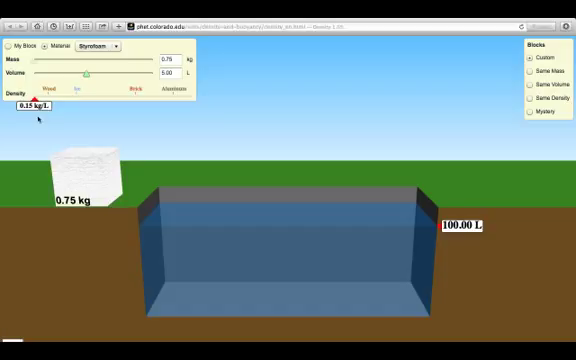
pyautogui.click(107, 47)
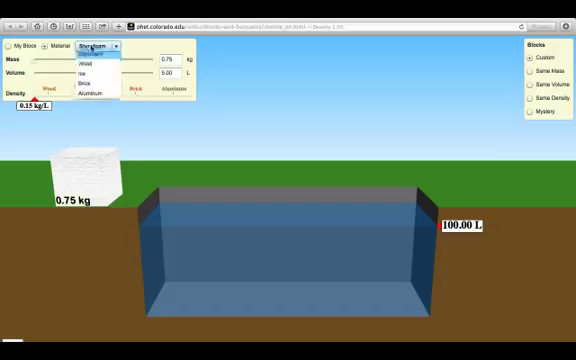
pyautogui.click(78, 77)
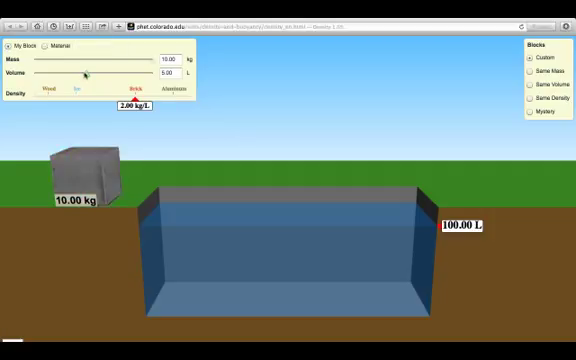
# - Lower the custom block's volume to 3.15 L and its mass to 4.27 kg
pyautogui.moveTo(85, 72); pyautogui.dragTo(71, 72)
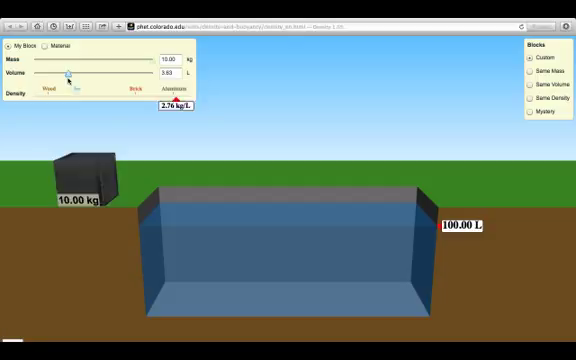
pyautogui.moveTo(72, 73); pyautogui.dragTo(60, 73)
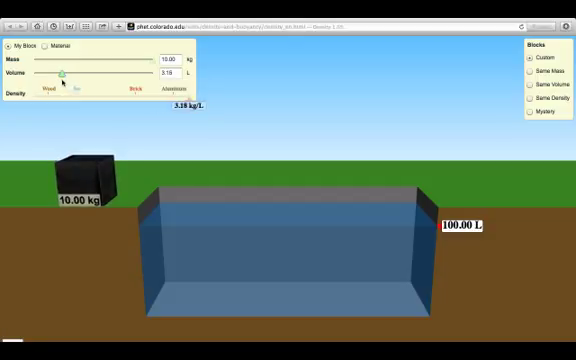
pyautogui.moveTo(152, 62)
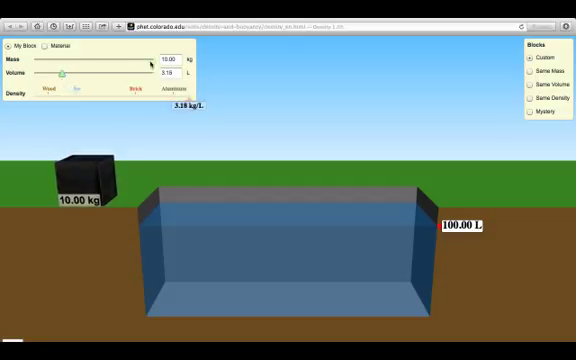
pyautogui.moveTo(150, 61); pyautogui.dragTo(132, 61)
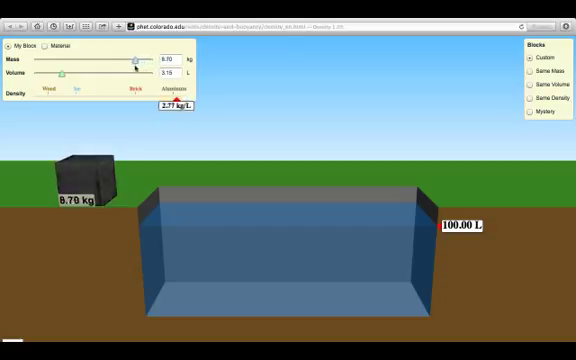
pyautogui.moveTo(135, 62); pyautogui.dragTo(95, 62)
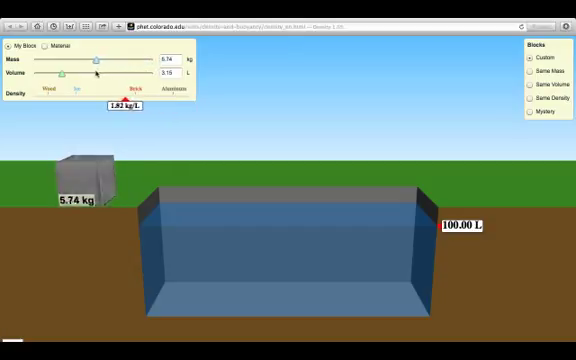
pyautogui.moveTo(95, 62); pyautogui.dragTo(75, 62)
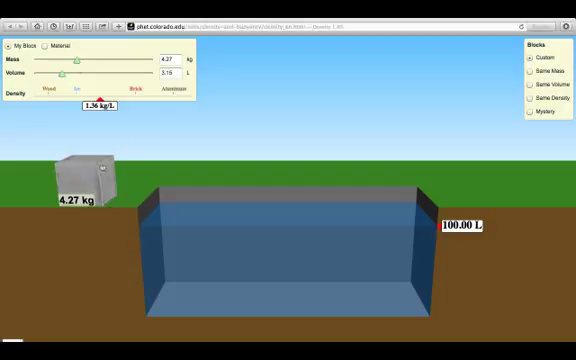
# - Drop the 4.27 kg block into the tank so it sinks, water reading 103.15 L
pyautogui.moveTo(80, 175); pyautogui.dragTo(175, 140)
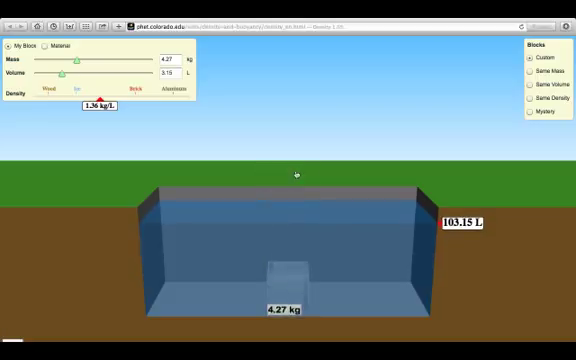
pyautogui.moveTo(118, 128)
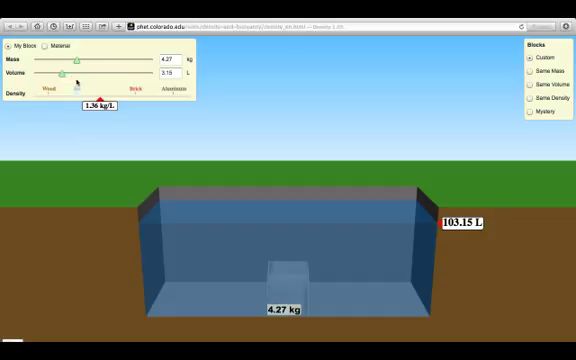
# - Nudge the sunken block's volume up, then change its material to wood
pyautogui.moveTo(70, 69); pyautogui.dragTo(75, 69)
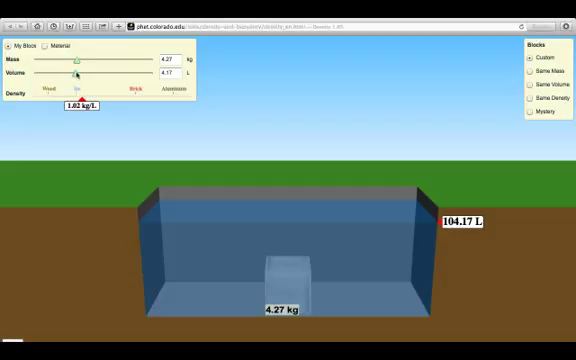
pyautogui.moveTo(73, 75); pyautogui.dragTo(82, 75)
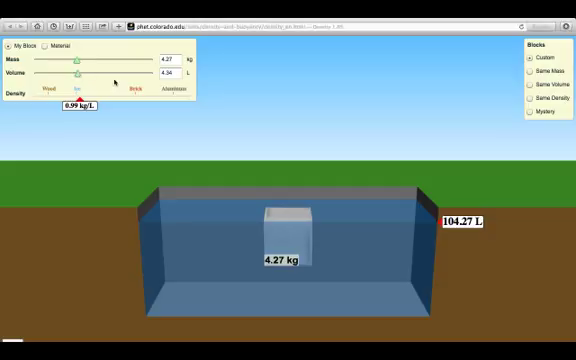
pyautogui.moveTo(215, 95)
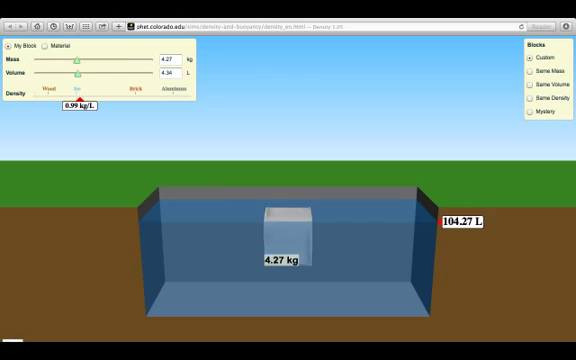
pyautogui.click(110, 46)
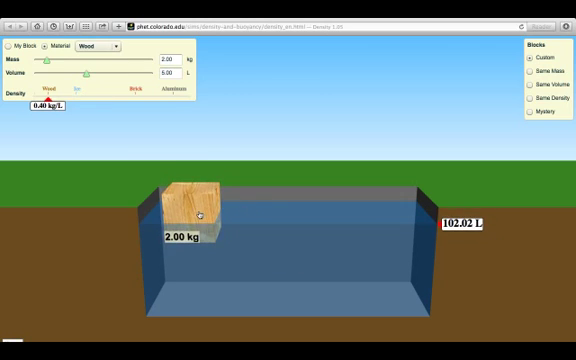
# - Lift the wood block onto the ground and show the four 5.00 kg same-mass blocks
pyautogui.moveTo(195, 210); pyautogui.dragTo(100, 170)
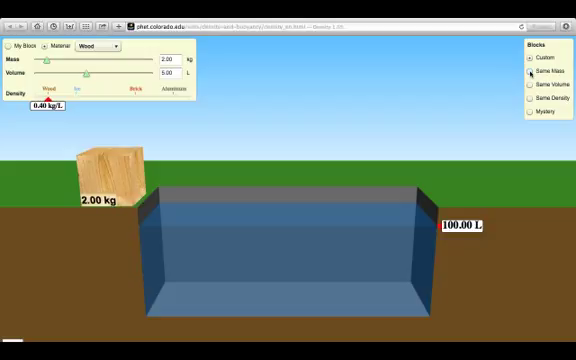
pyautogui.click(527, 74)
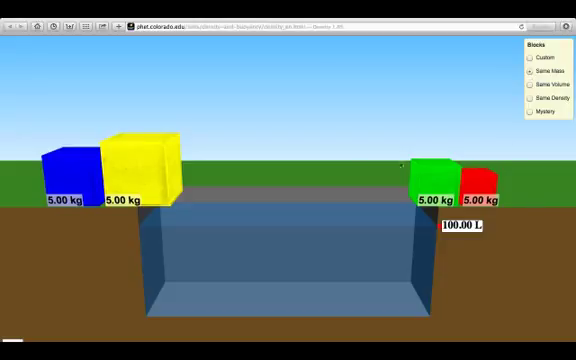
# - Drop the green, red, blue and remaining 5.00 kg blocks into the water to compare floating
pyautogui.moveTo(434, 172); pyautogui.dragTo(336, 270)
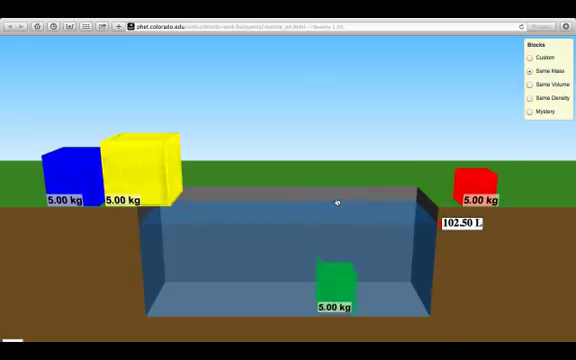
pyautogui.moveTo(474, 190); pyautogui.dragTo(388, 190)
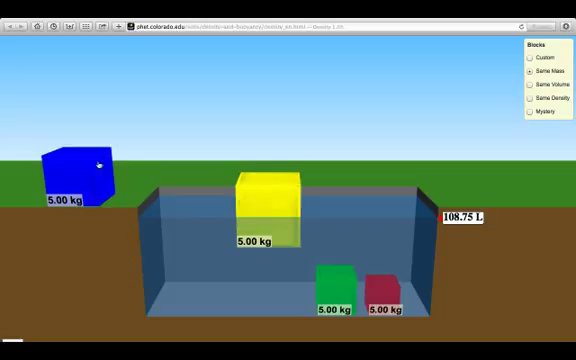
pyautogui.moveTo(80, 165); pyautogui.dragTo(190, 185)
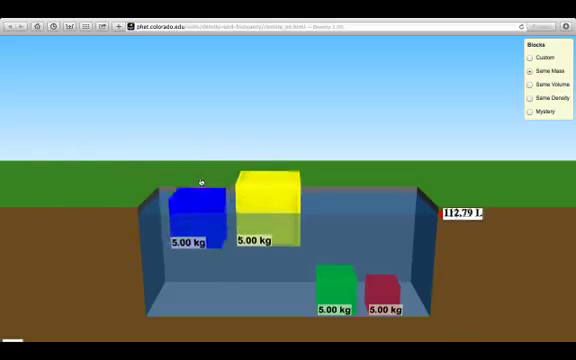
pyautogui.moveTo(200, 215); pyautogui.dragTo(195, 260)
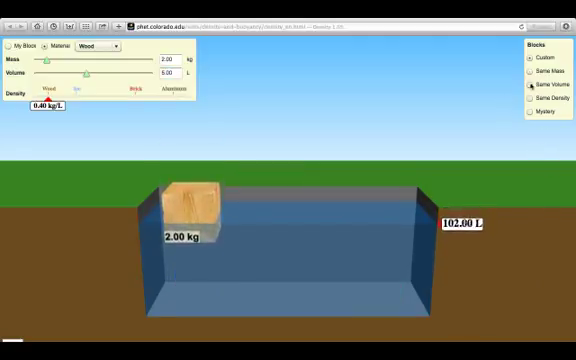
# - Show the same-volume set, then the mystery blocks A–E with the scale
pyautogui.click(529, 88)
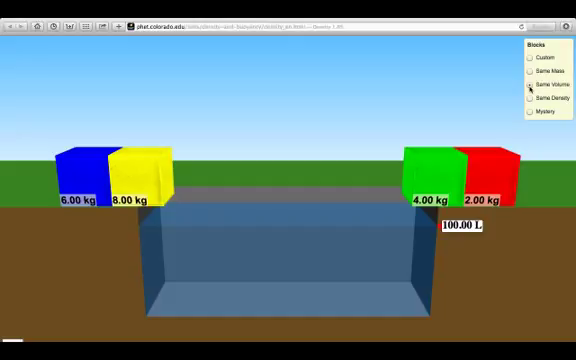
pyautogui.click(527, 87)
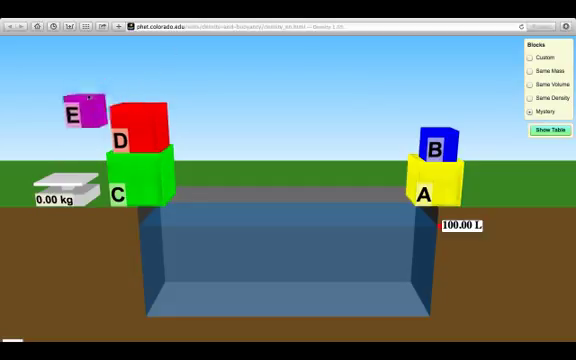
# - Drop mystery block E into the tank, watch it sink, then return it atop block D
pyautogui.moveTo(78, 105); pyautogui.dragTo(63, 168)
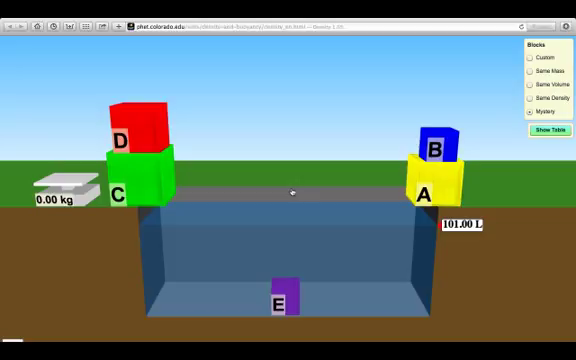
pyautogui.moveTo(281, 298); pyautogui.dragTo(216, 103)
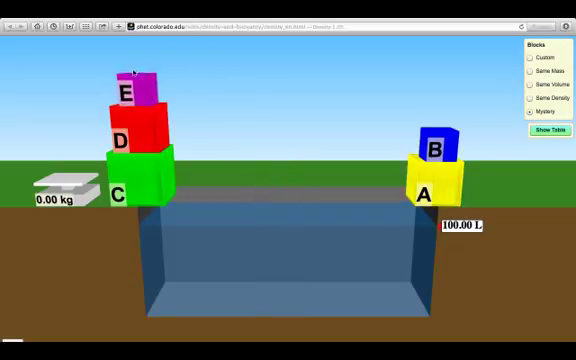
pyautogui.moveTo(238, 49)
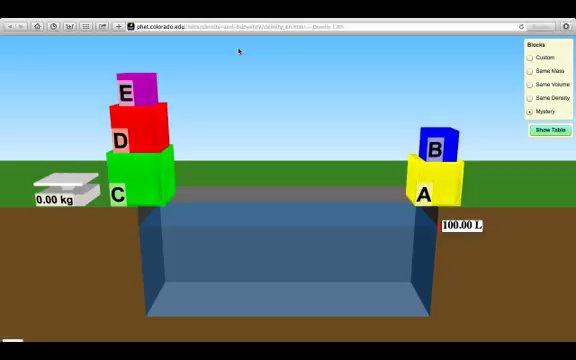